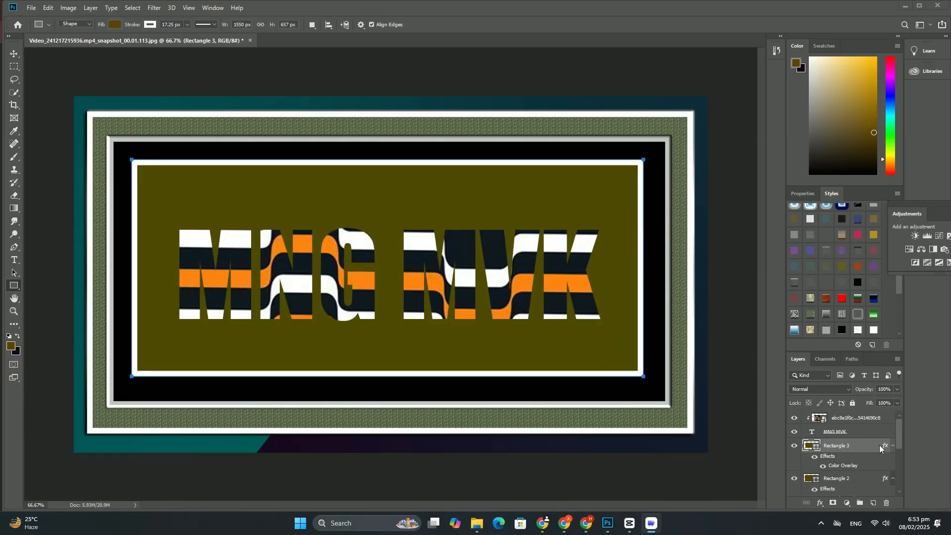
# - Remove the old banner layers and draw a dark-filled circle with a thick white outline
pyautogui.click(843, 417)
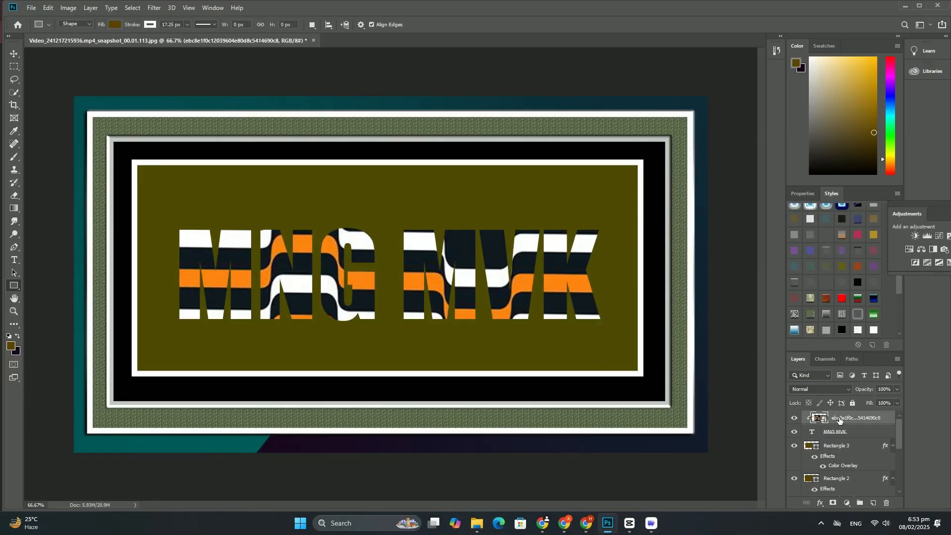
pyautogui.click(836, 417)
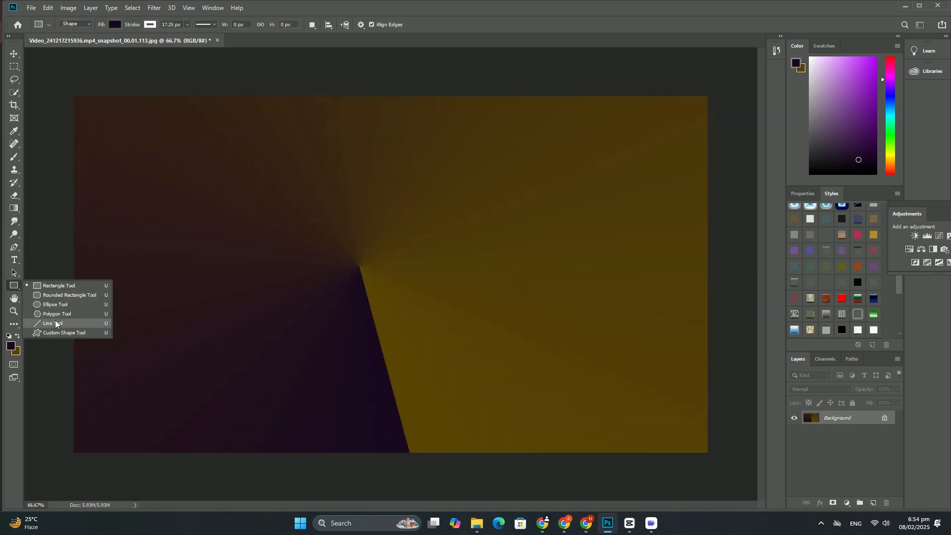
pyautogui.click(55, 304)
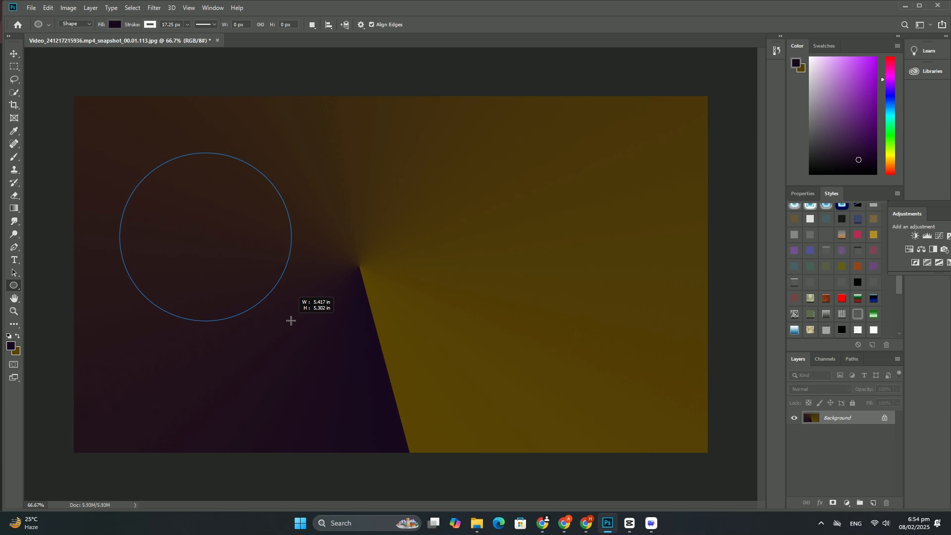
pyautogui.click(30, 7)
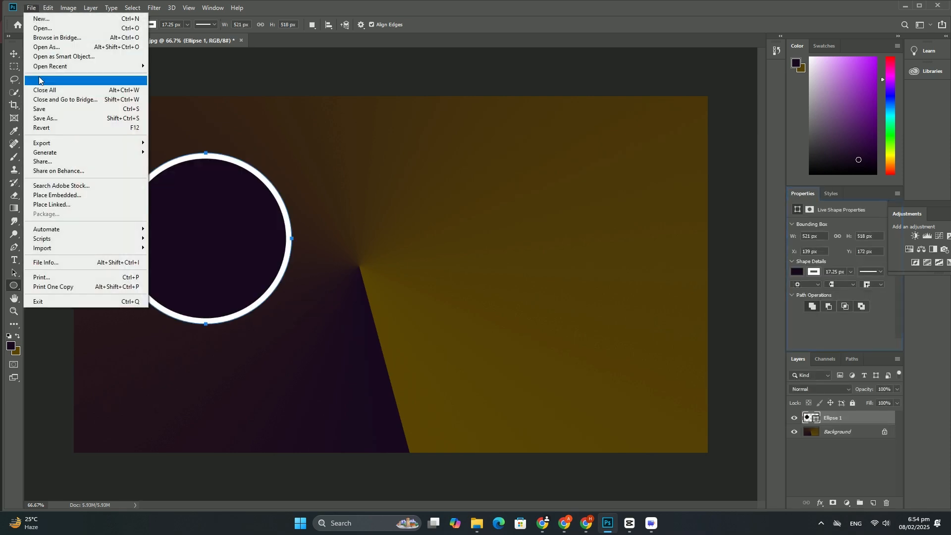
# - Place the striped photo as an embedded layer clipped inside the left circle
pyautogui.click(57, 195)
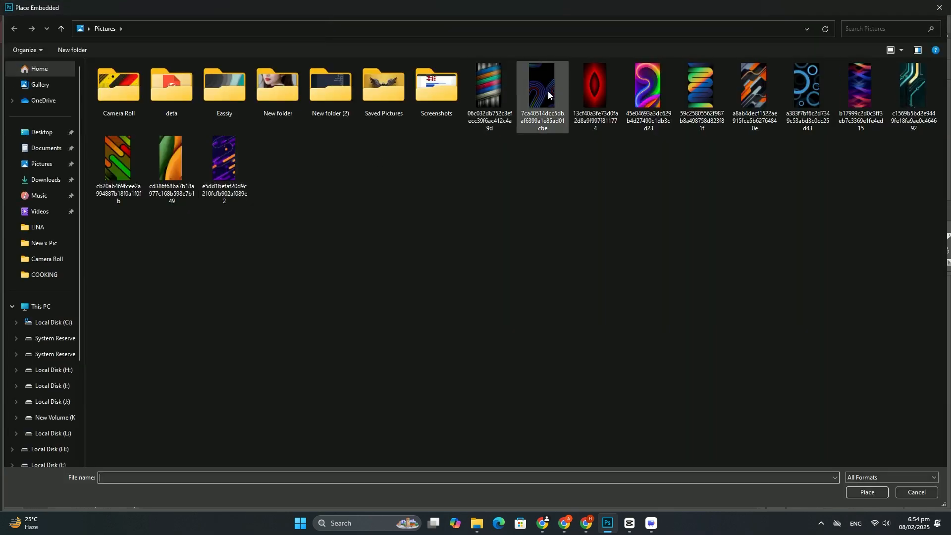
pyautogui.click(866, 495)
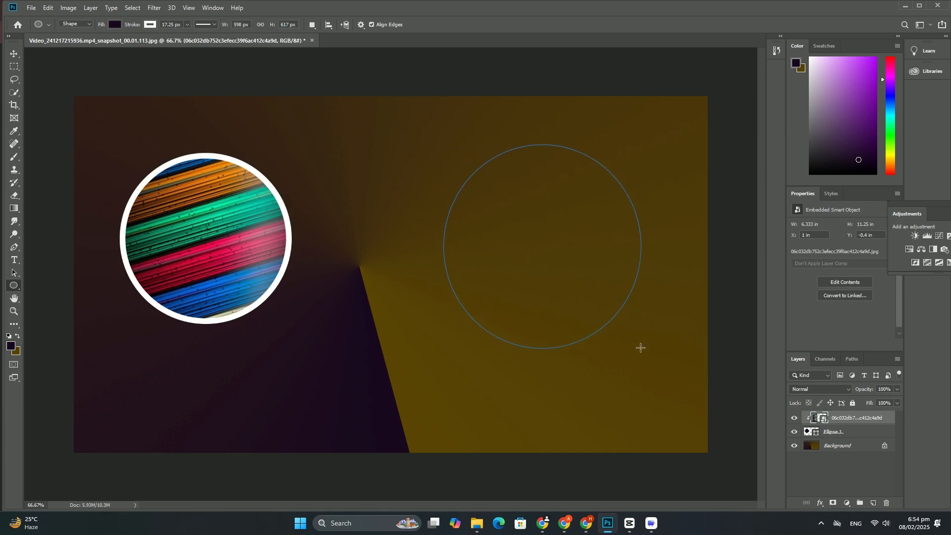
# - Embed another striped photo and clip it inside the right white-outlined circle
pyautogui.click(29, 8)
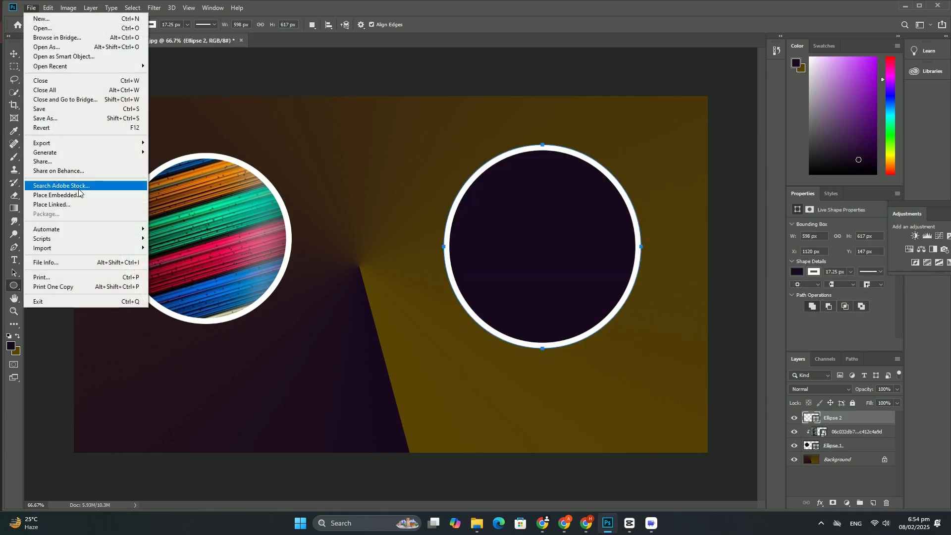
pyautogui.click(501, 108)
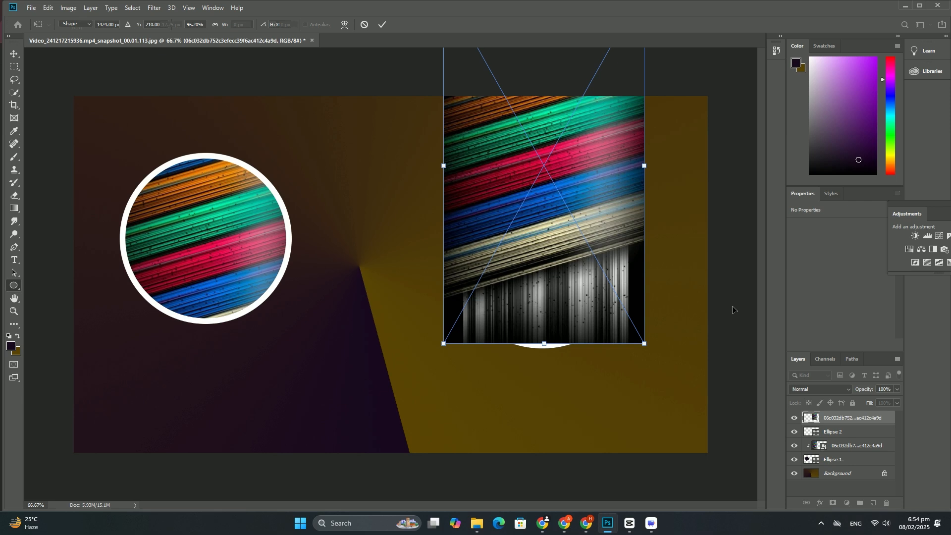
pyautogui.rightClick(855, 417)
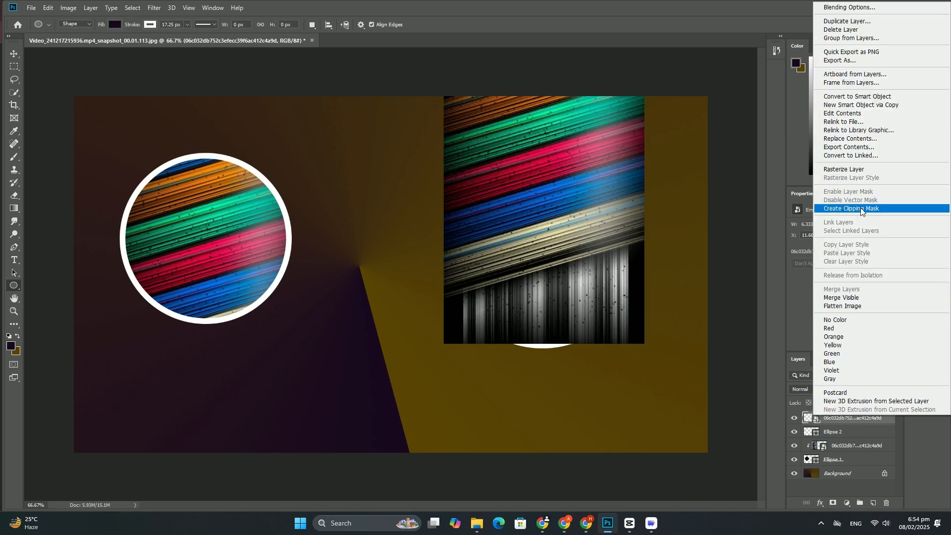
pyautogui.click(852, 208)
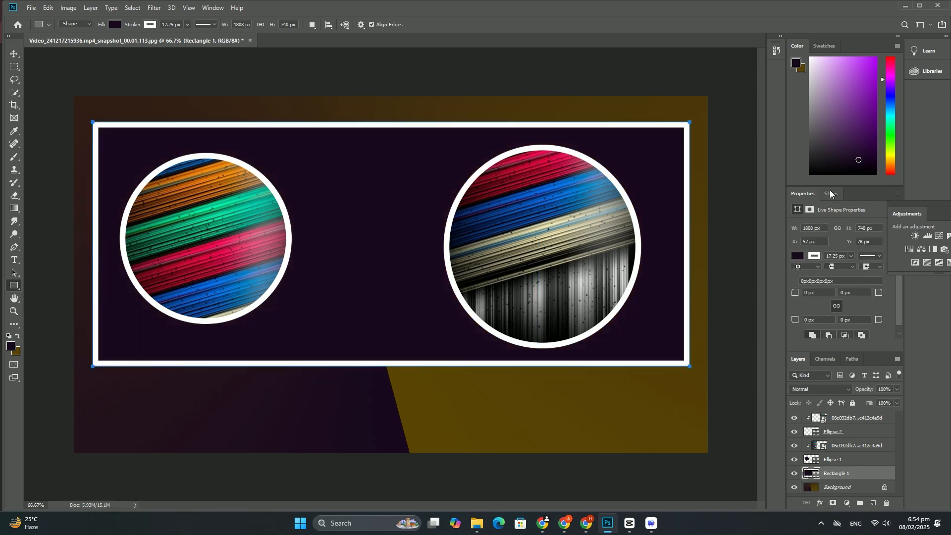
# - Apply a dark Color Overlay style to the white-bordered rectangle behind the circles
pyautogui.click(831, 193)
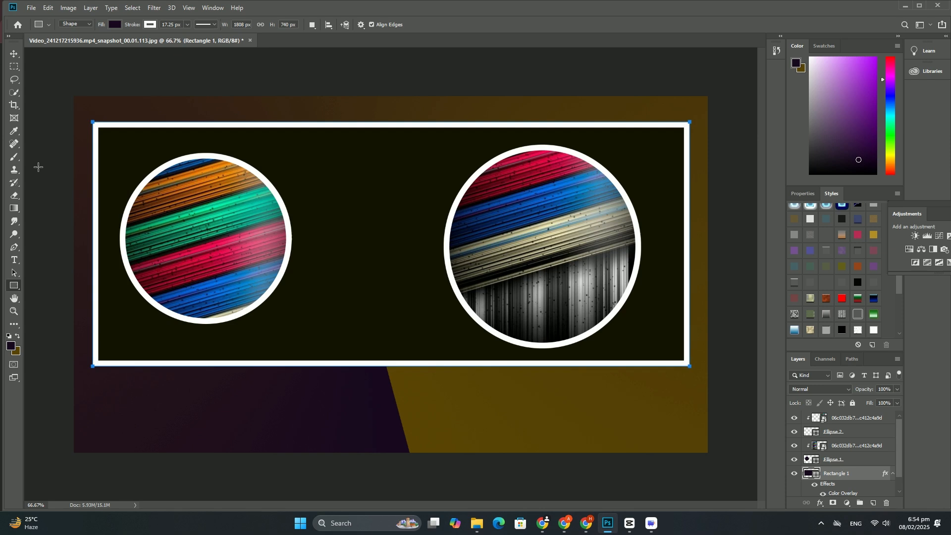